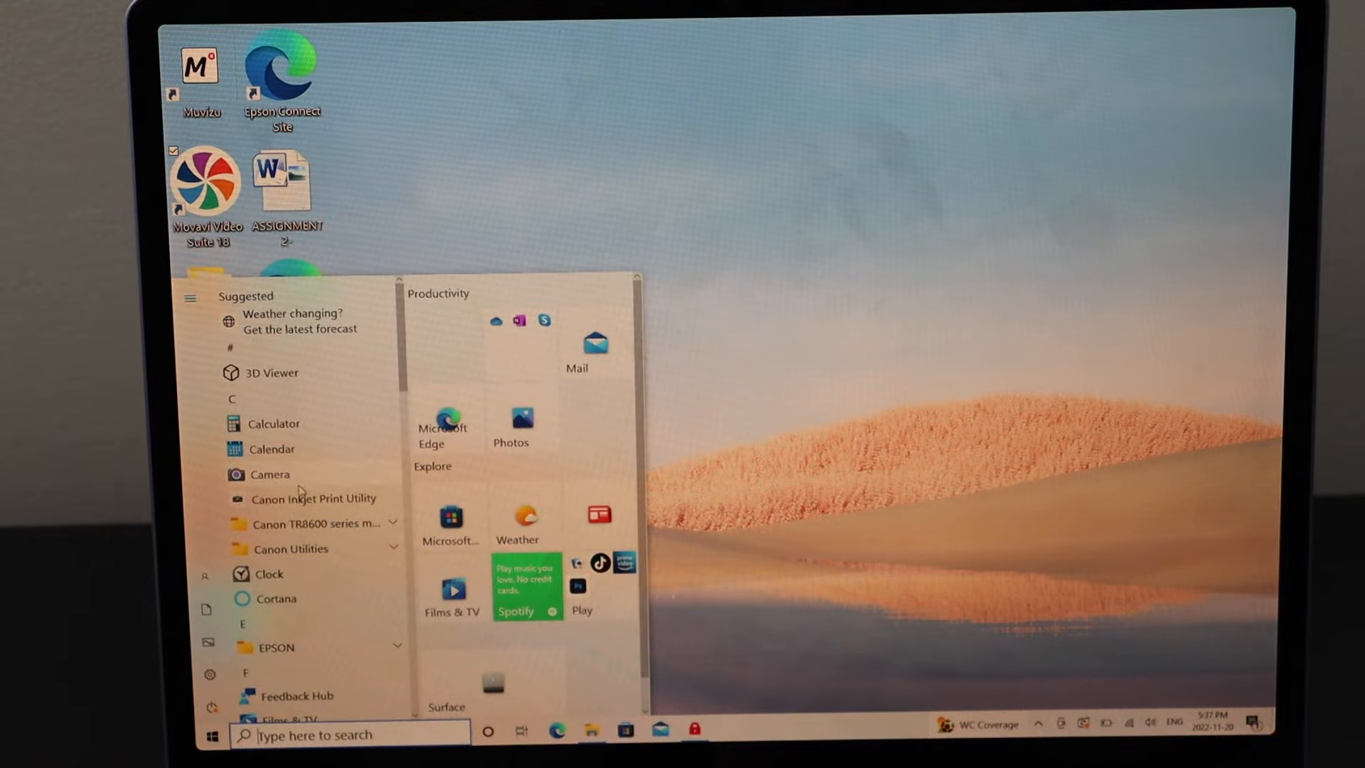
# Launch HP Smart from the H section of the Start menu's app list
pyautogui.scroll(-3)
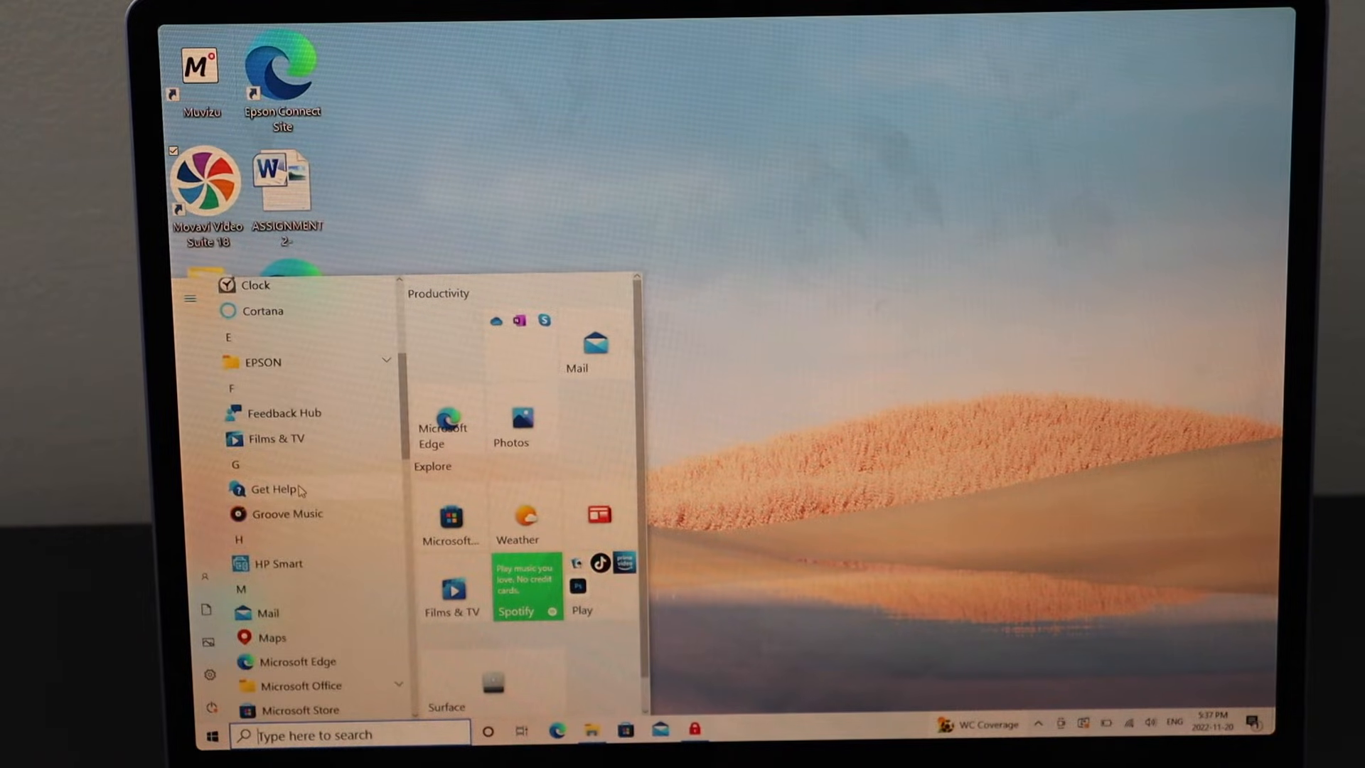
pyautogui.click(279, 563)
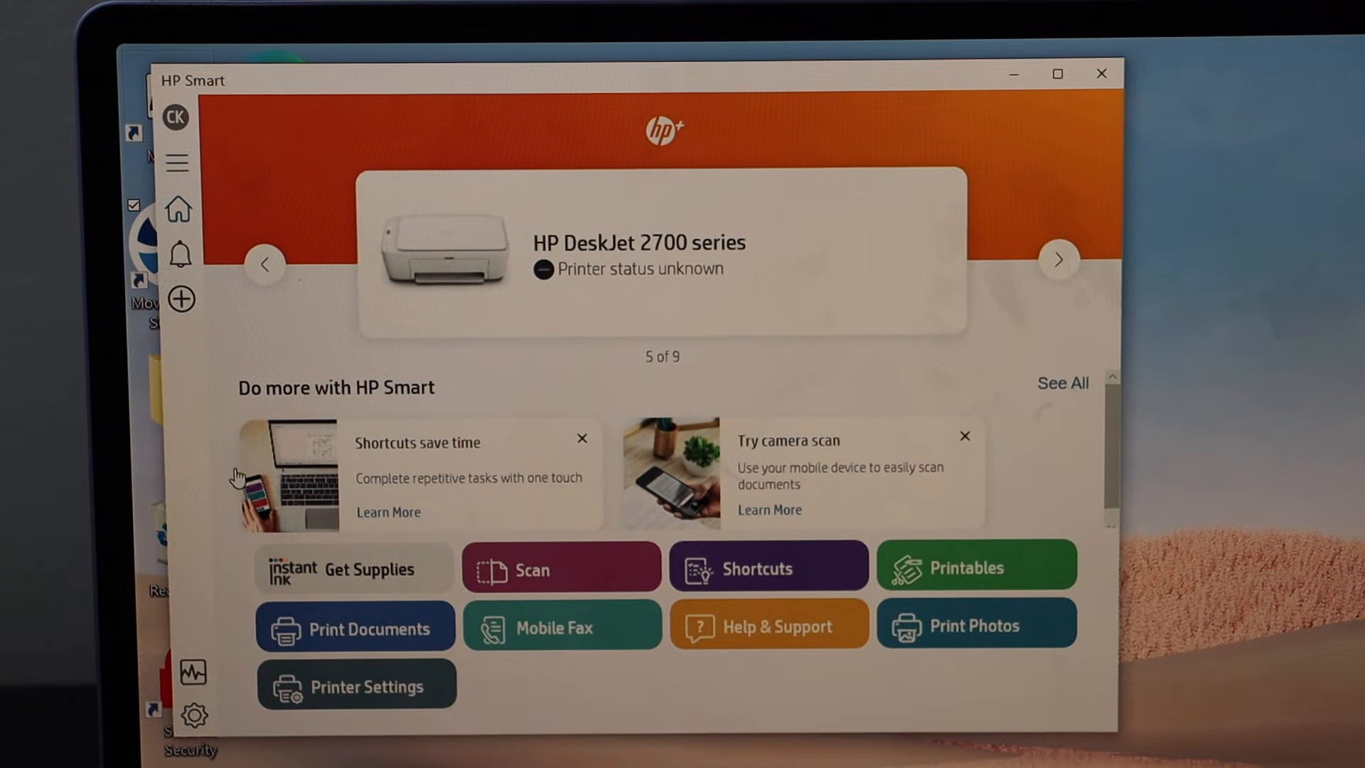
pyautogui.moveTo(181, 300)
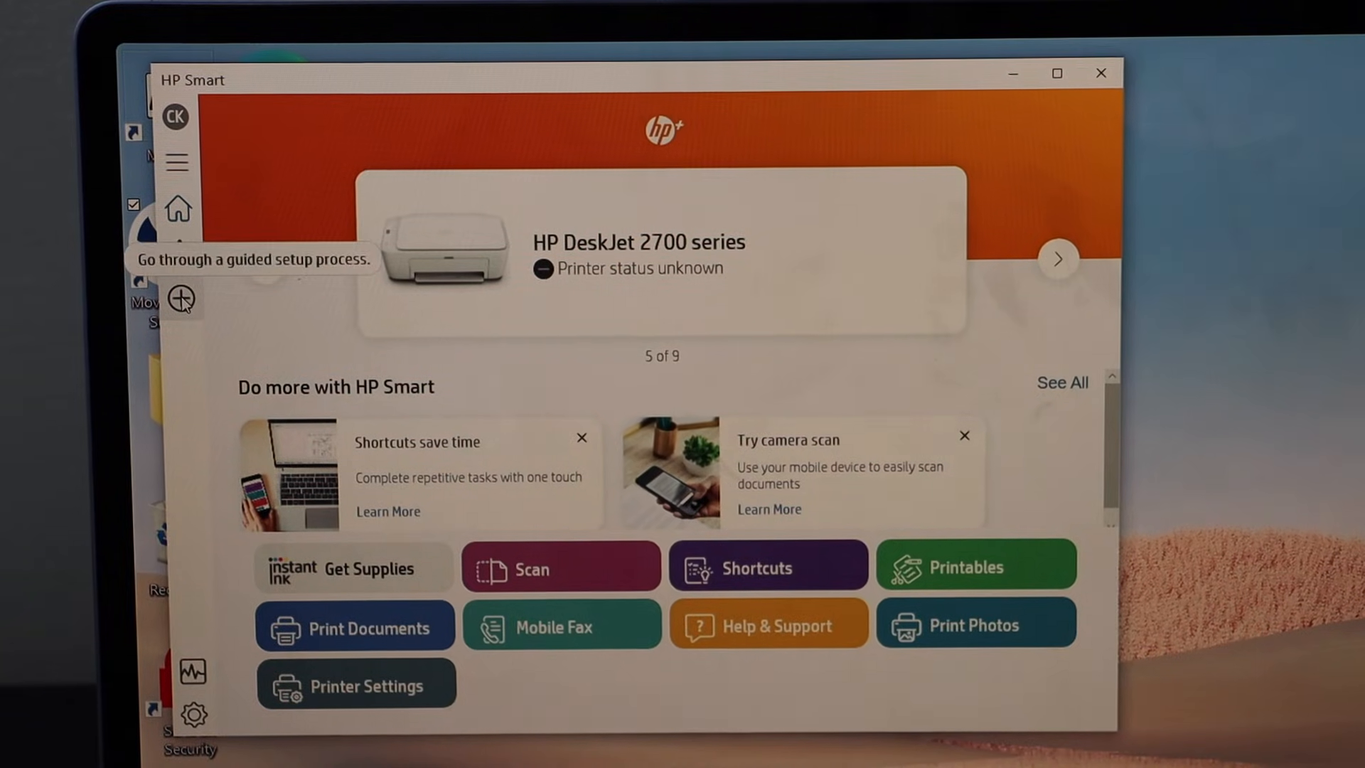
# Add a printer, choose the discovered HP M110 LaserJet, and continue past the setup welcome
pyautogui.click(181, 300)
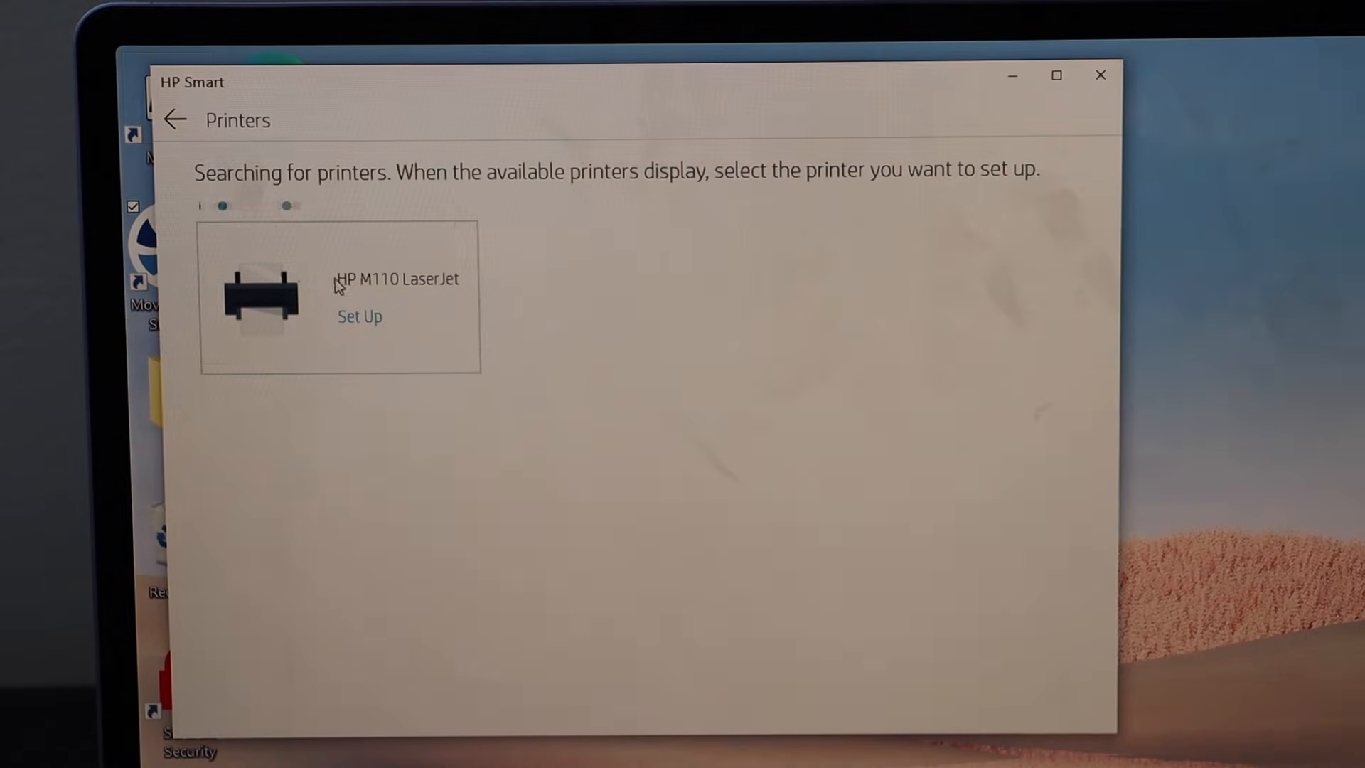
pyautogui.click(359, 315)
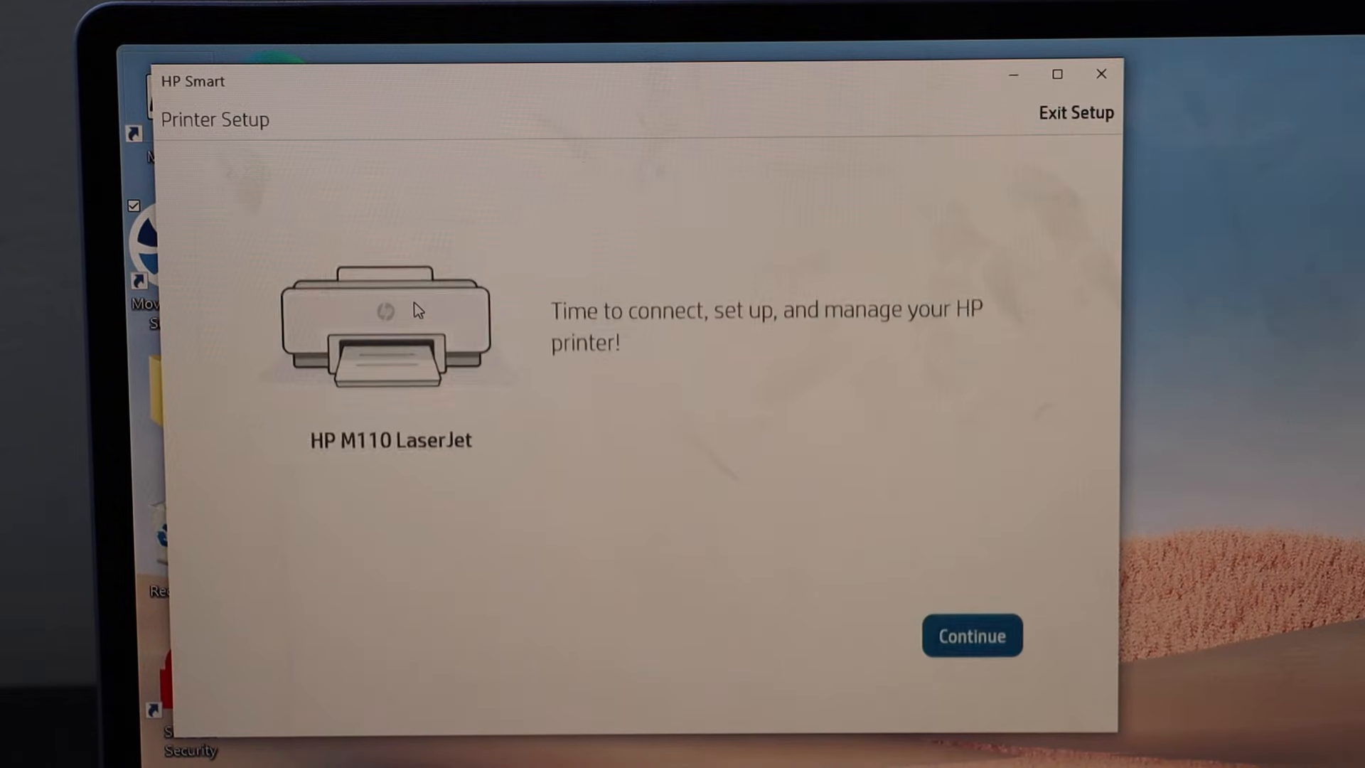
pyautogui.click(971, 636)
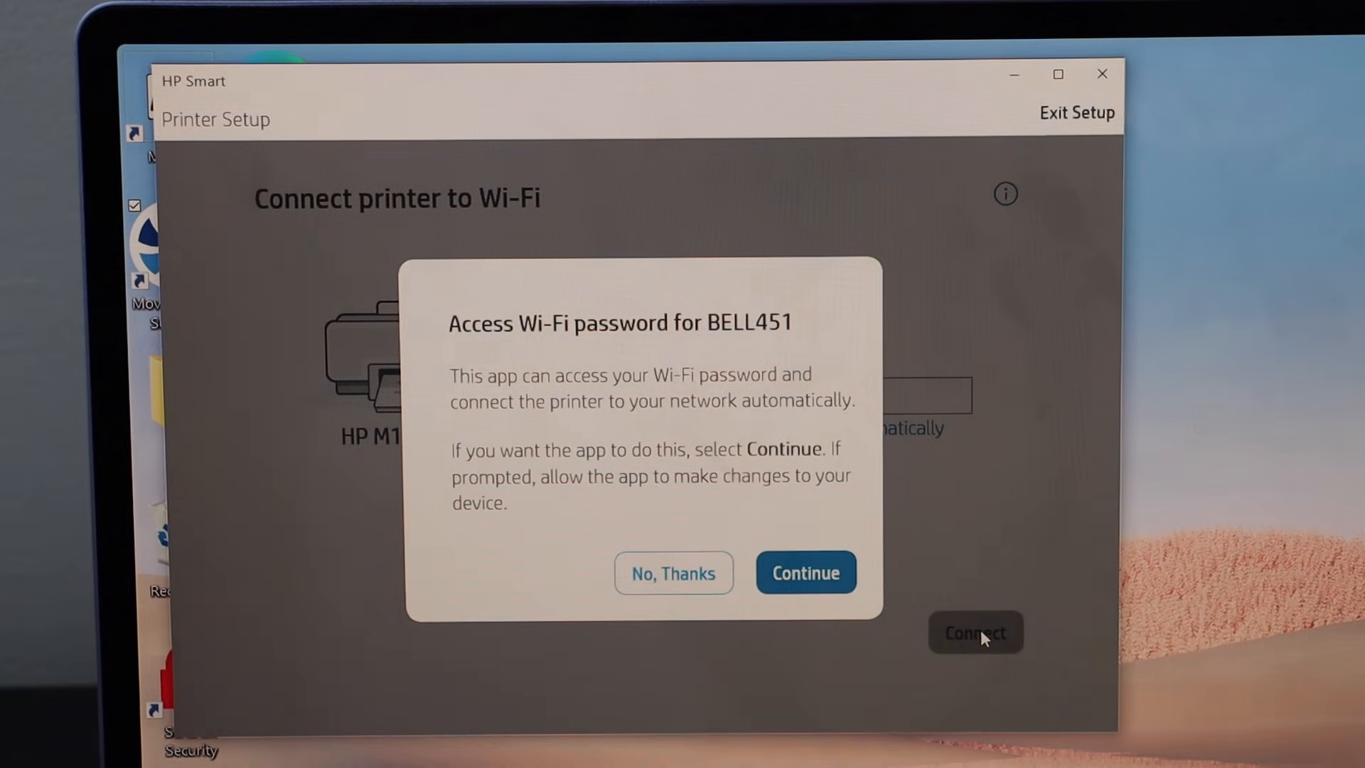
pyautogui.moveTo(803, 573)
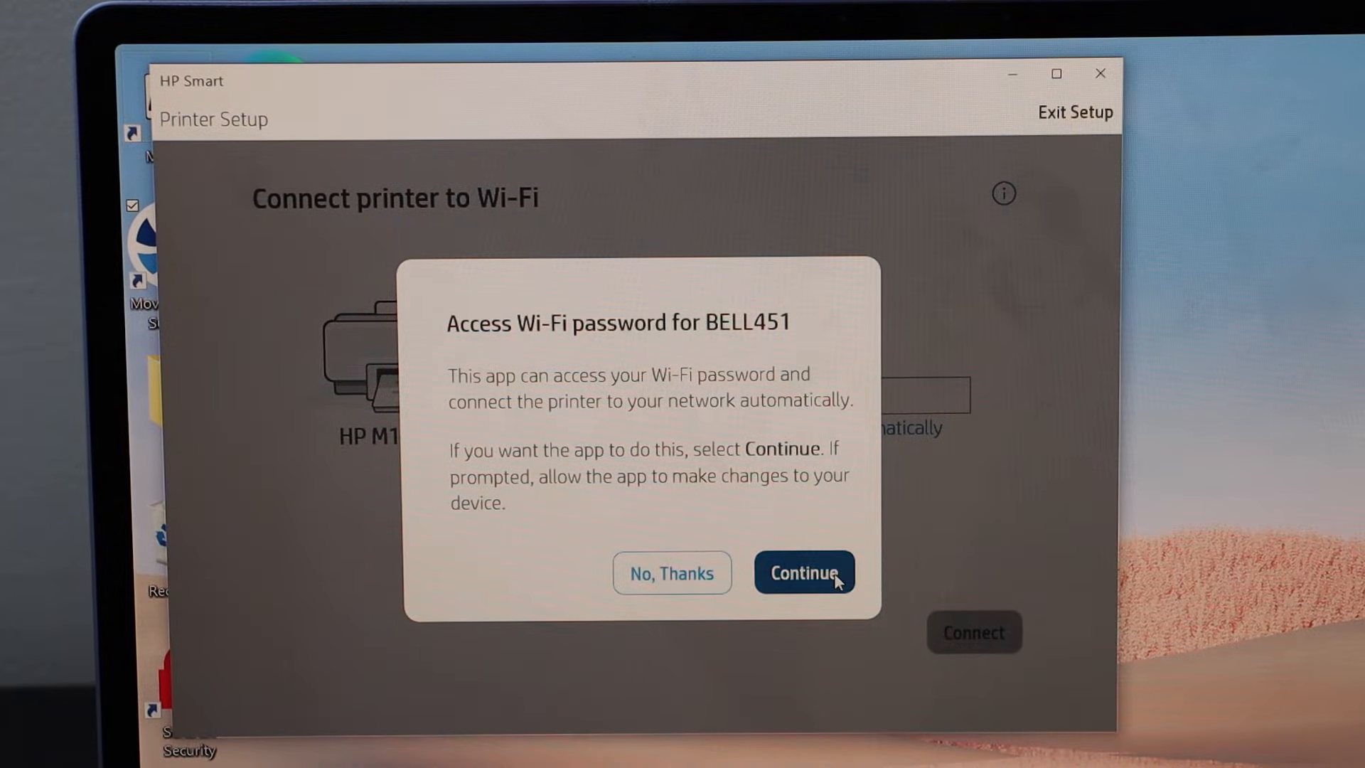
# Allow HP Smart to use the BELL451 Wi-Fi password to connect the printer
pyautogui.click(803, 573)
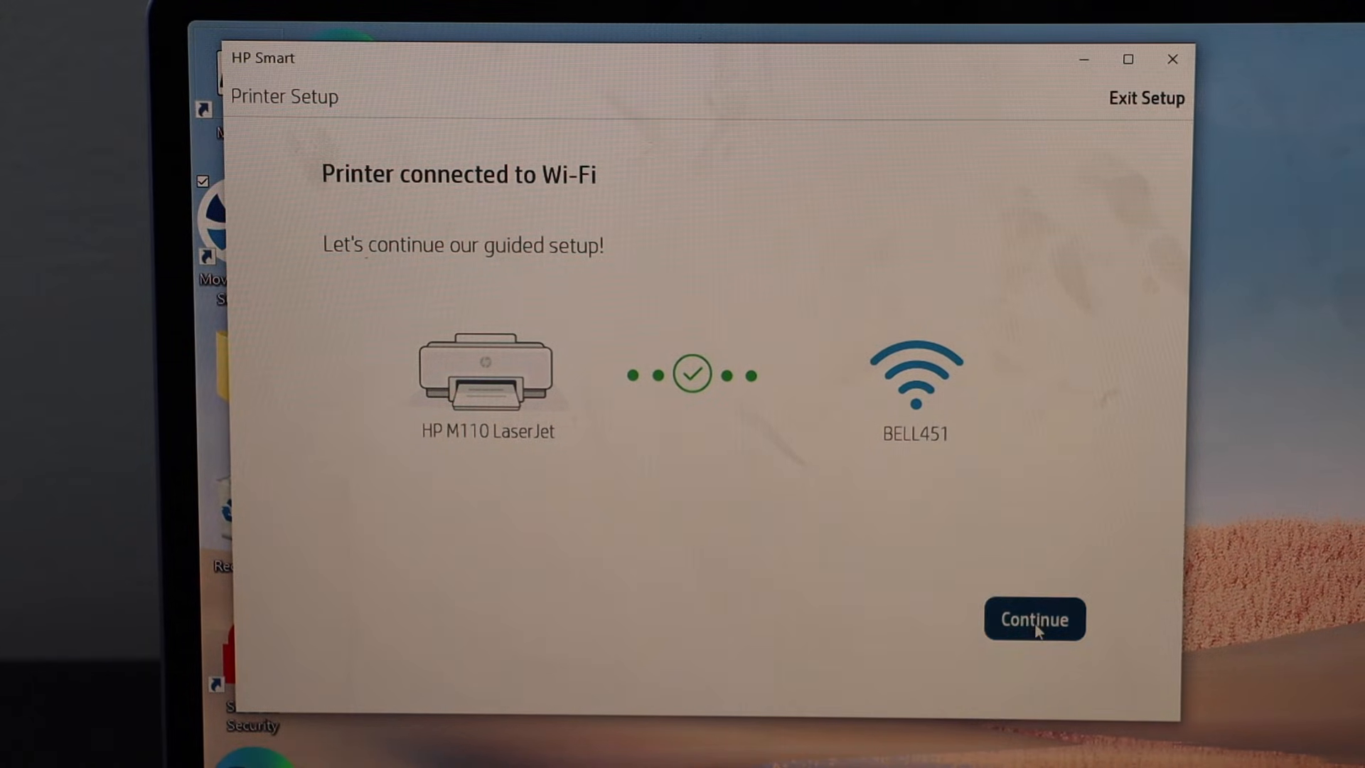
# Continue after the Wi-Fi connection and acknowledge the successfully installed print driver
pyautogui.click(1034, 619)
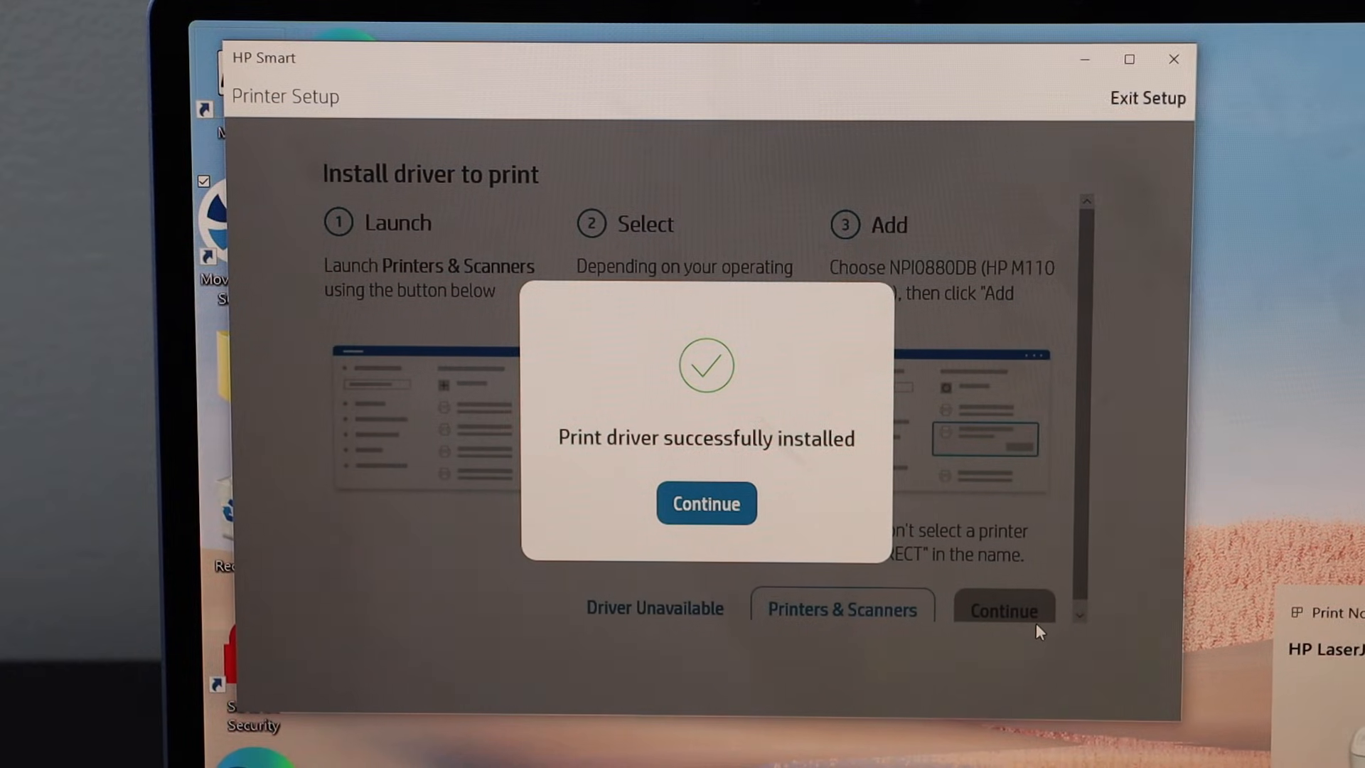
pyautogui.moveTo(1090, 484)
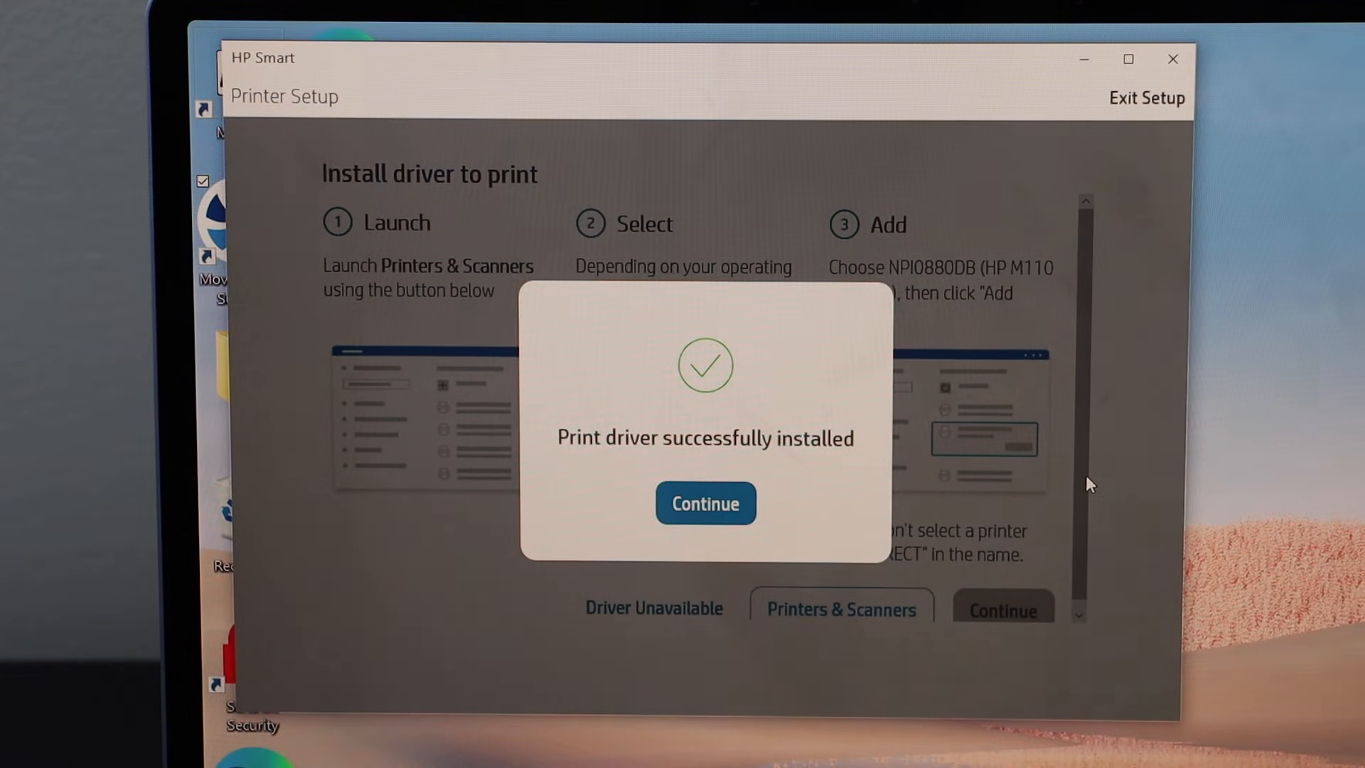
pyautogui.click(704, 504)
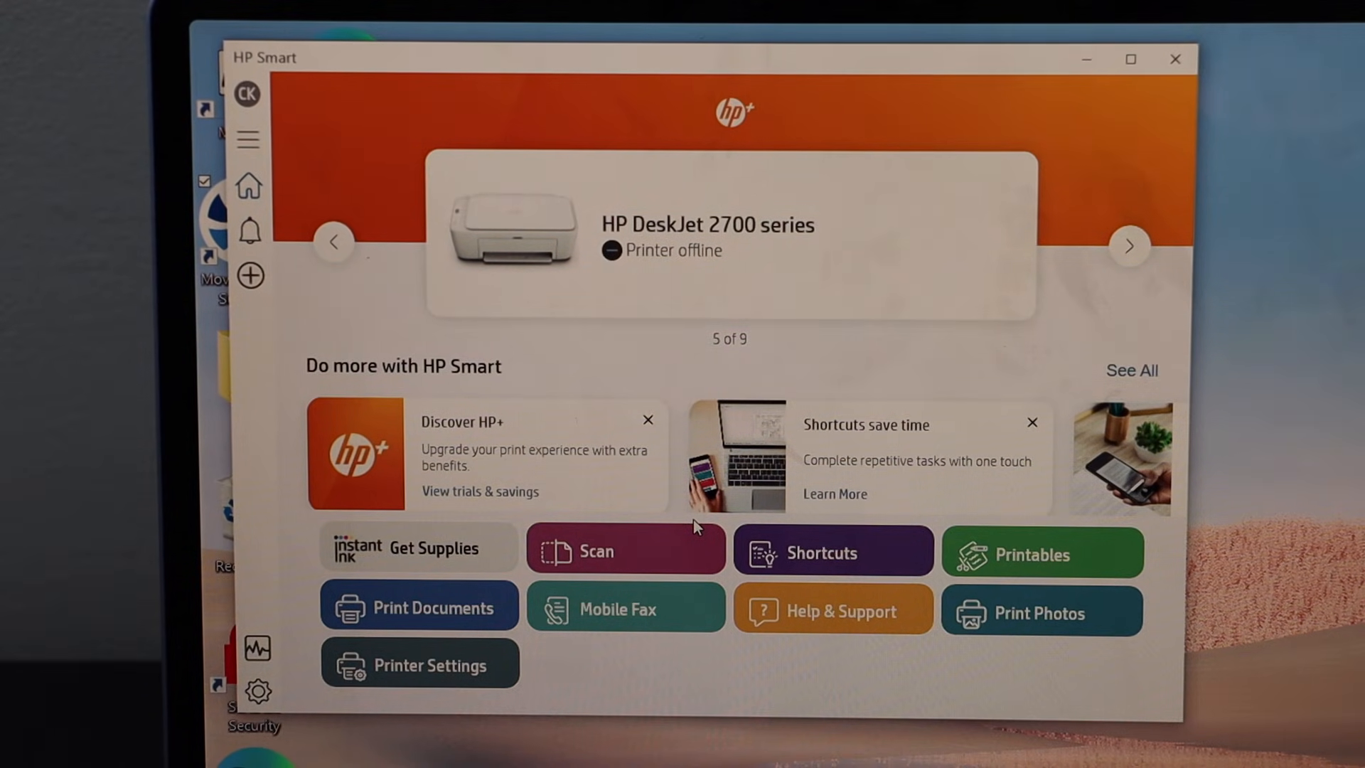
# Advance the home-screen printer carousel to show the new HP LaserJet M109-M112
pyautogui.click(1129, 246)
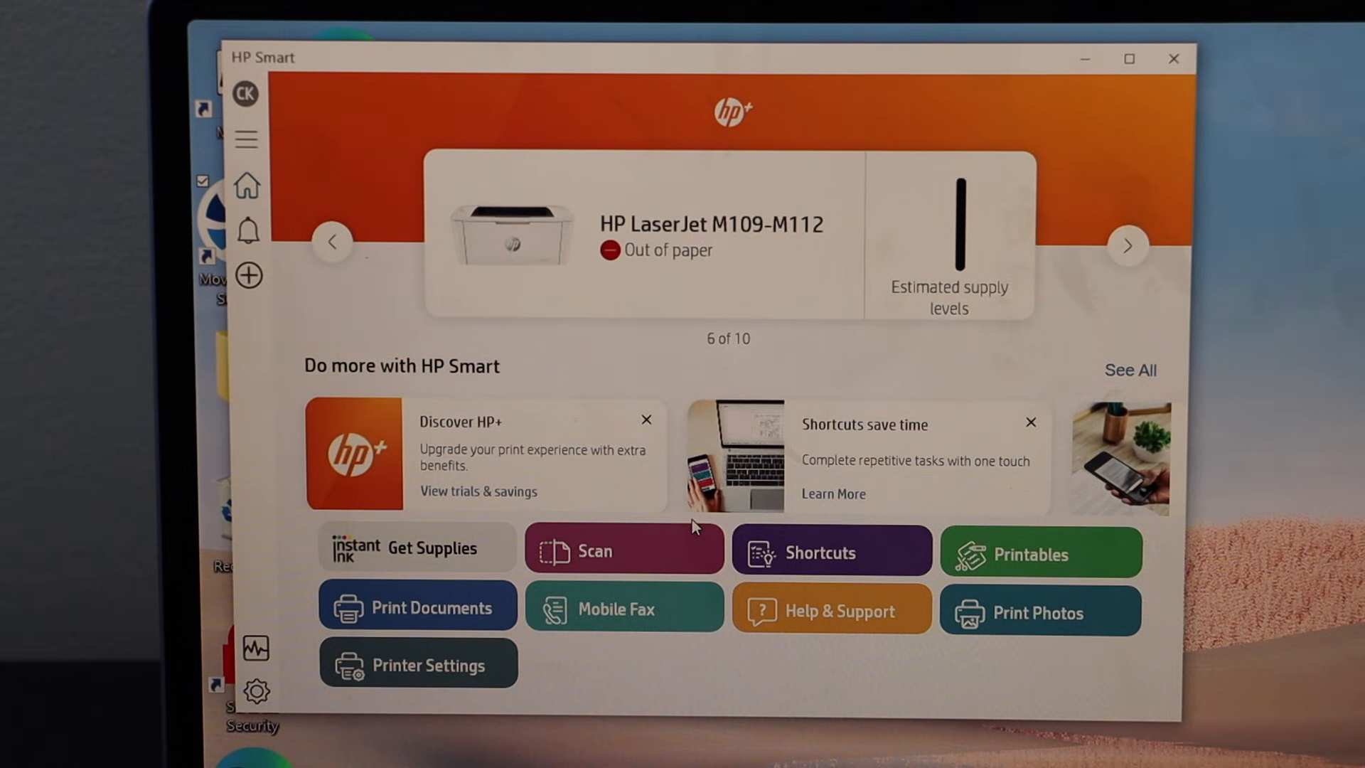
pyautogui.click(646, 419)
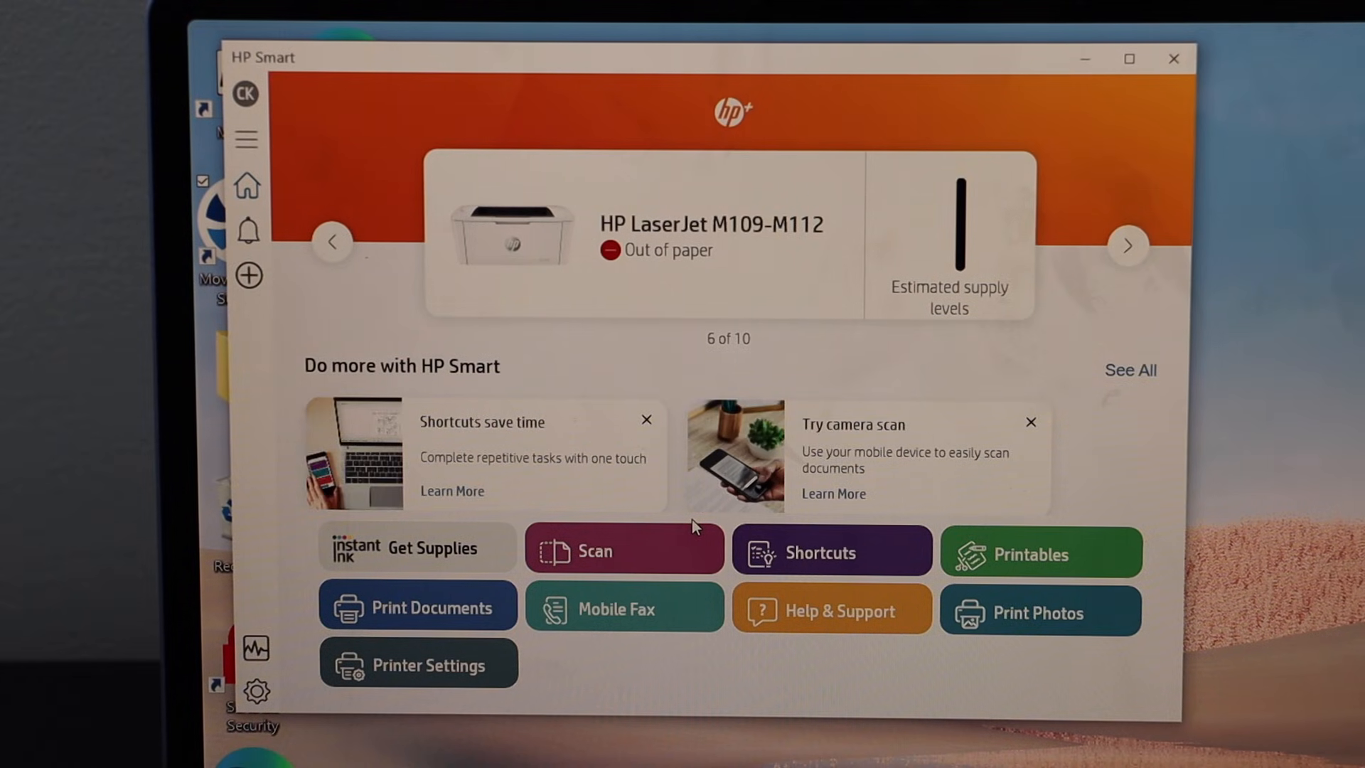